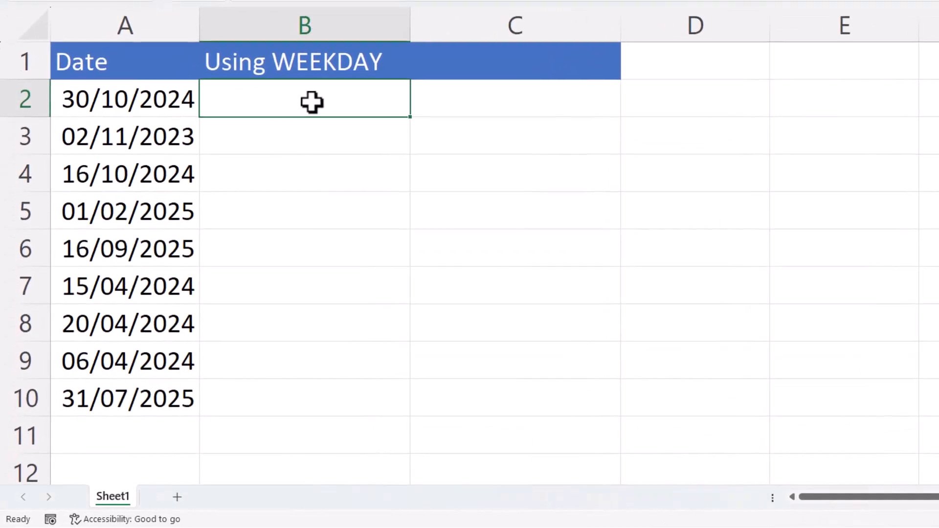
mouse_move(270, 95)
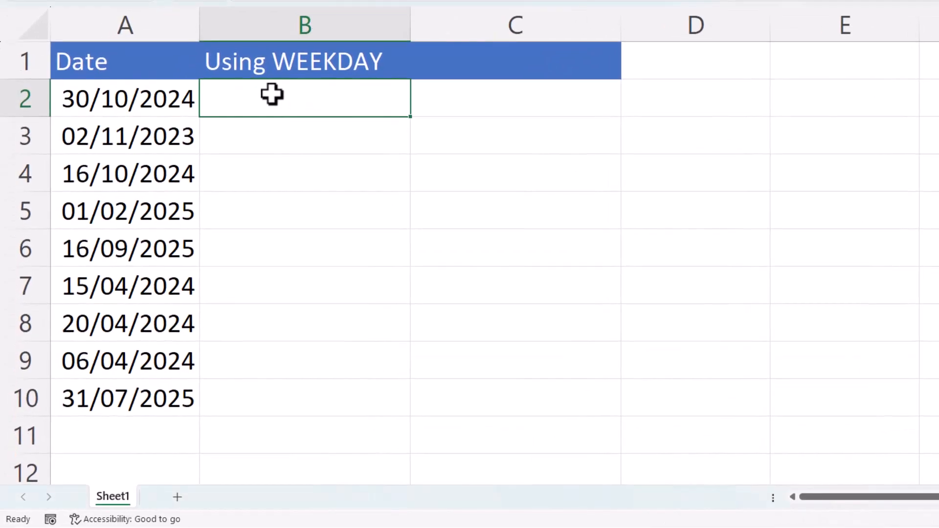
mouse_move(205, 98)
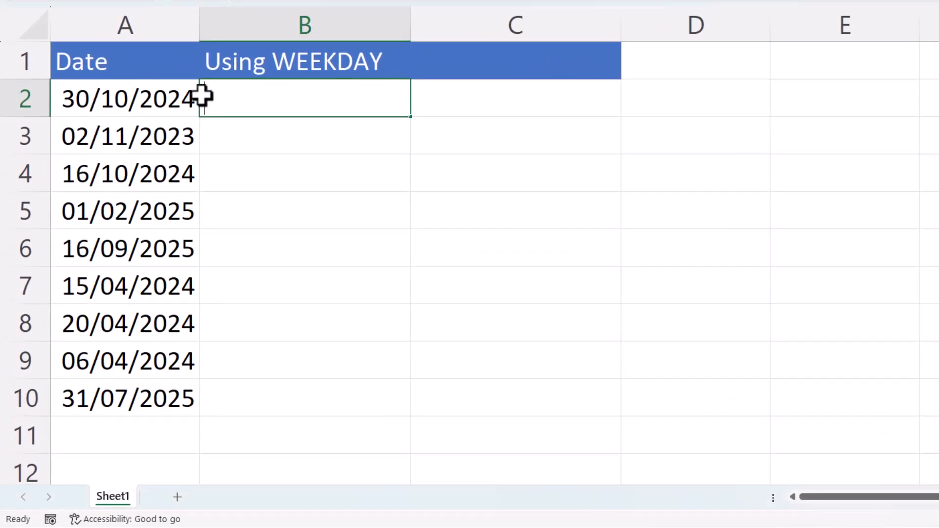
Enter =WEEKDAY(A2) in B2, returning 4
type("=WEEKDAY")
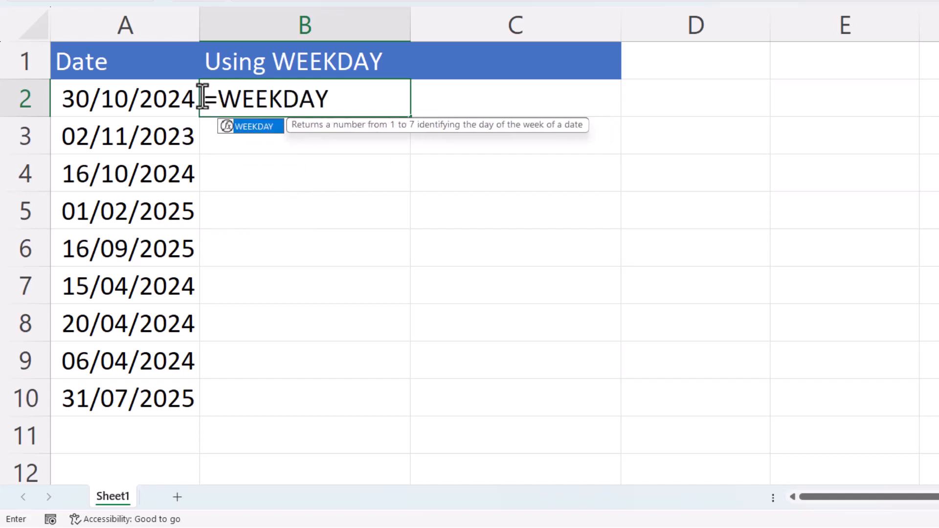
type("(")
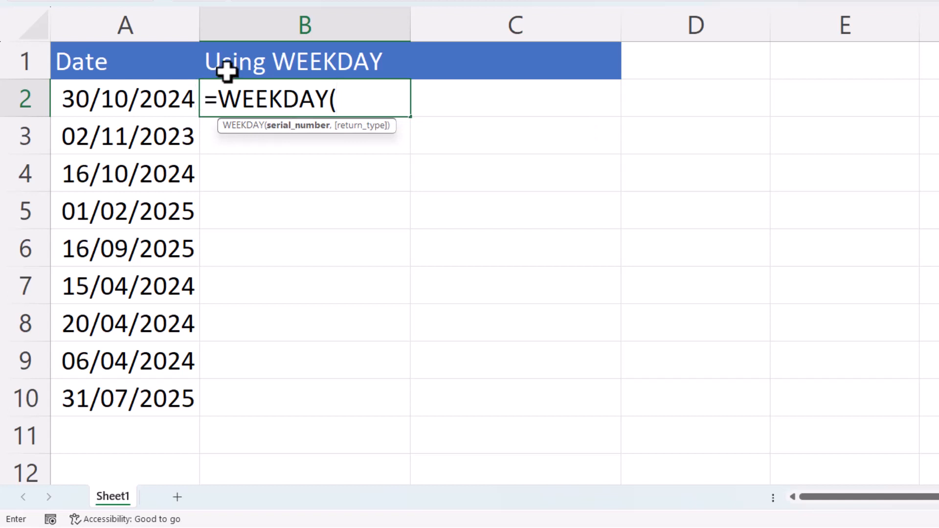
mouse_move(329, 100)
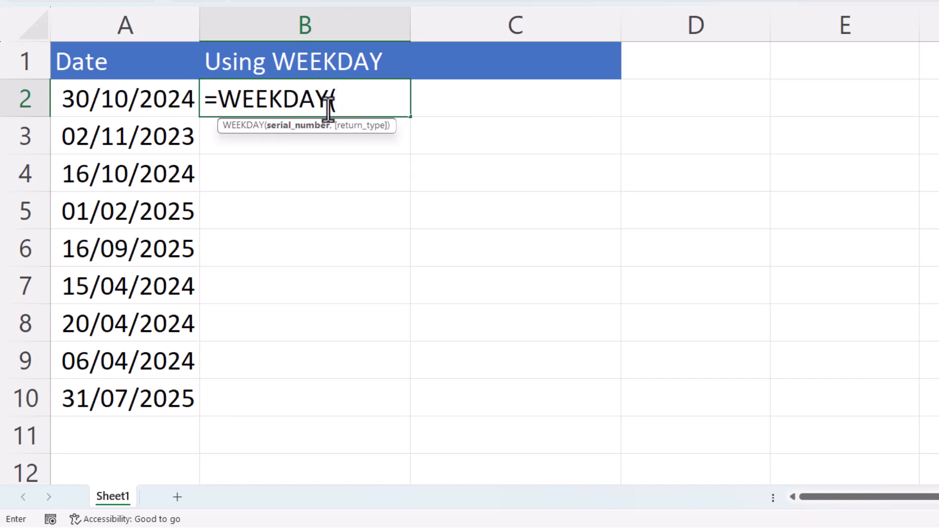
left_click(125, 98)
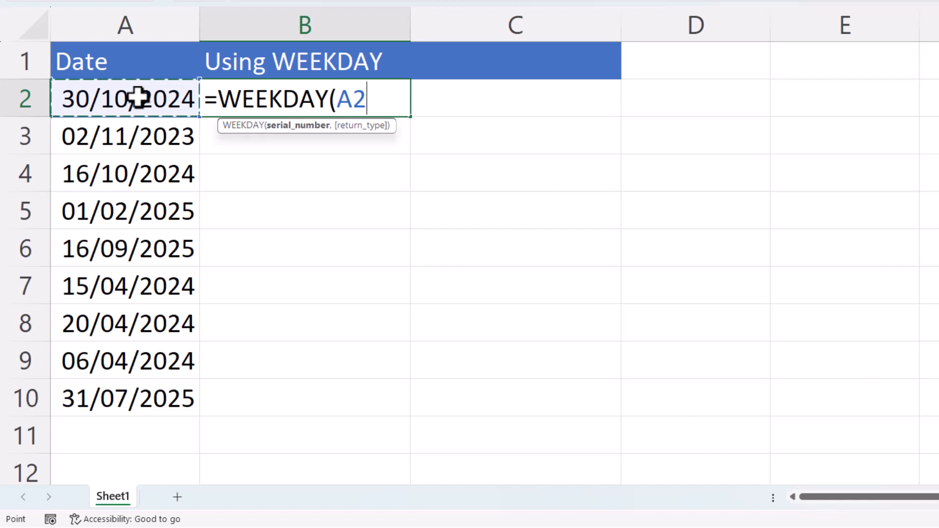
type(")")
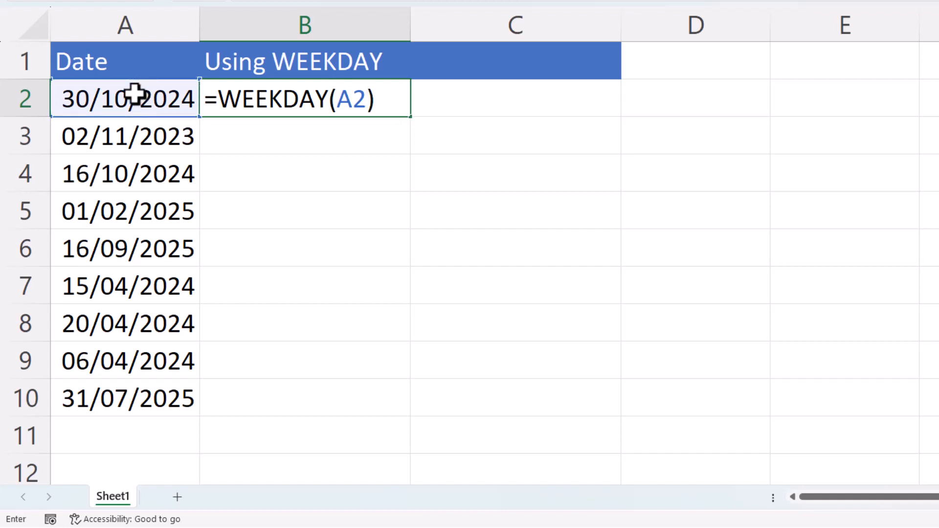
key("Enter")
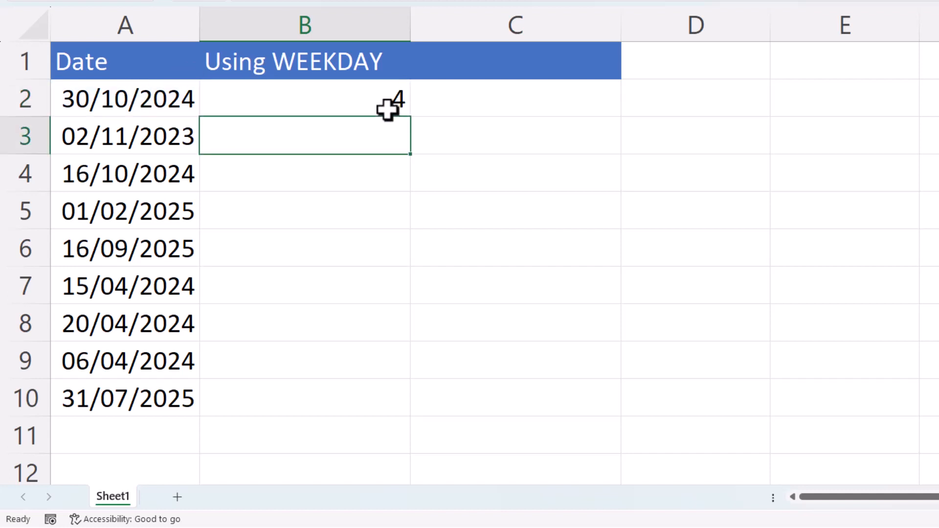
mouse_move(359, 101)
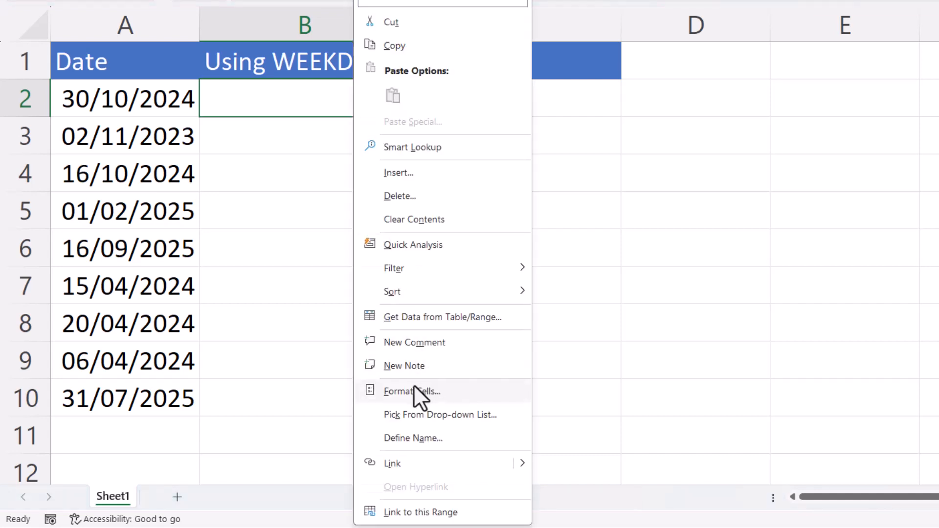
left_click(412, 391)
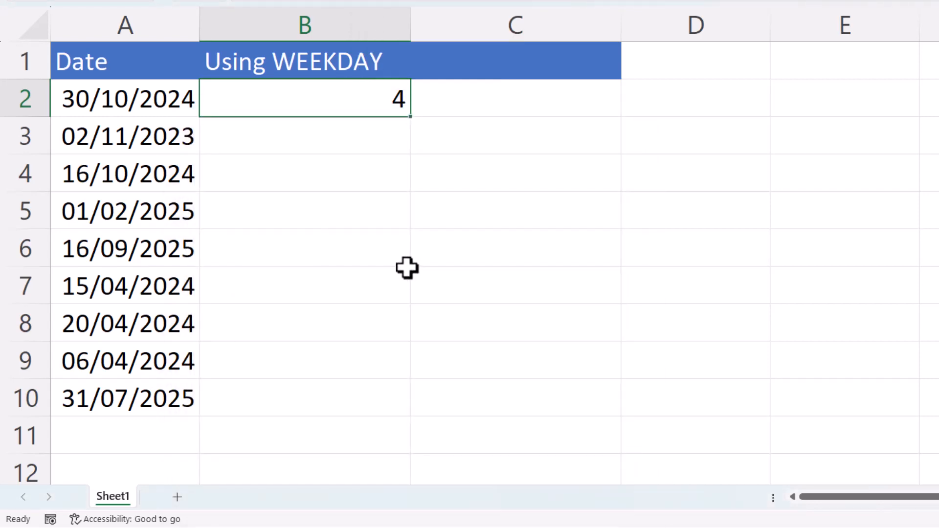
Apply the custom dddd format to B2 so it shows Wednesday
key("ctrl+1")
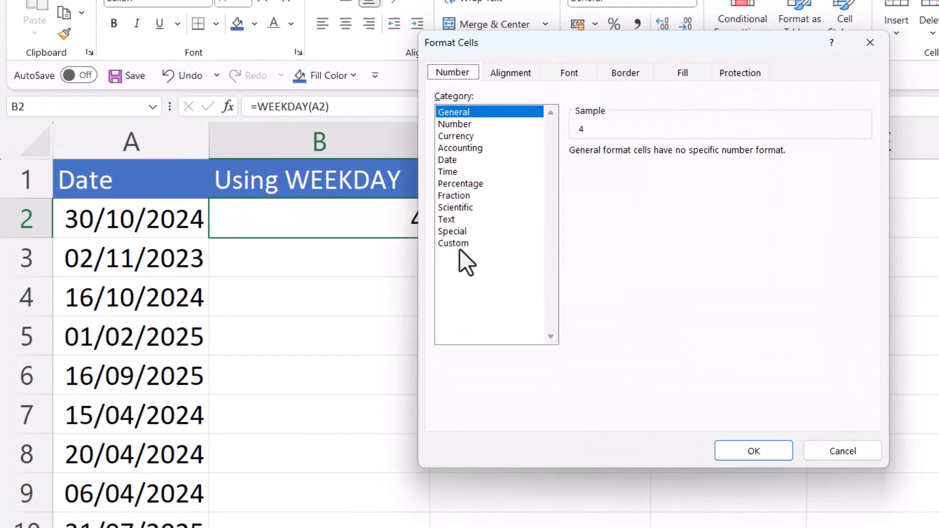
left_click(453, 243)
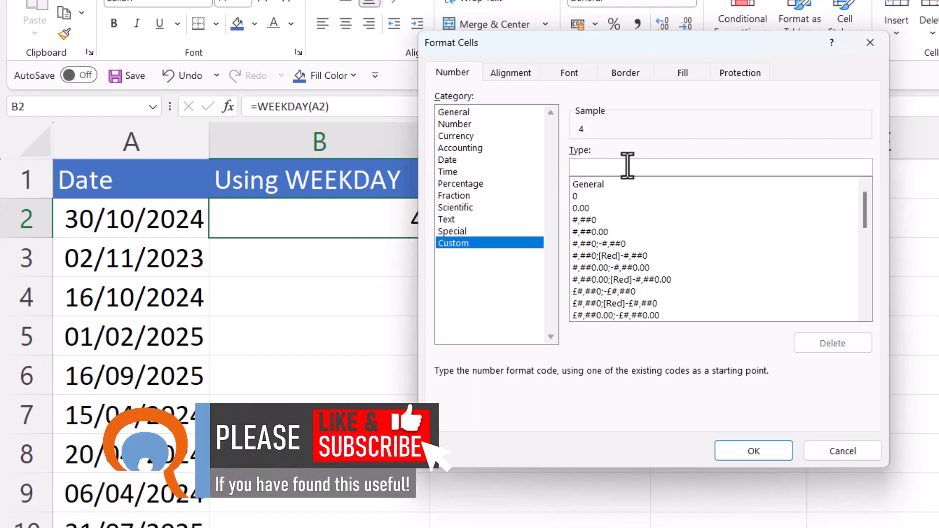
type("dddd")
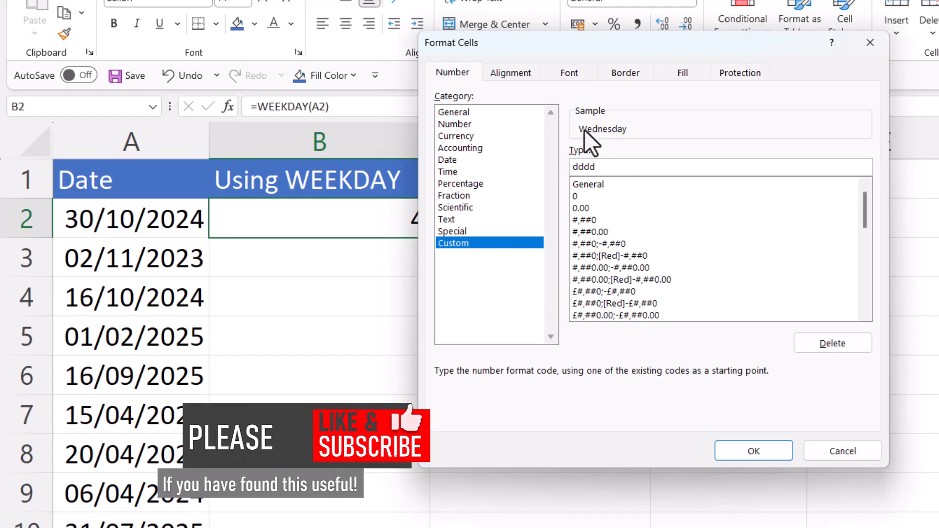
left_click(753, 450)
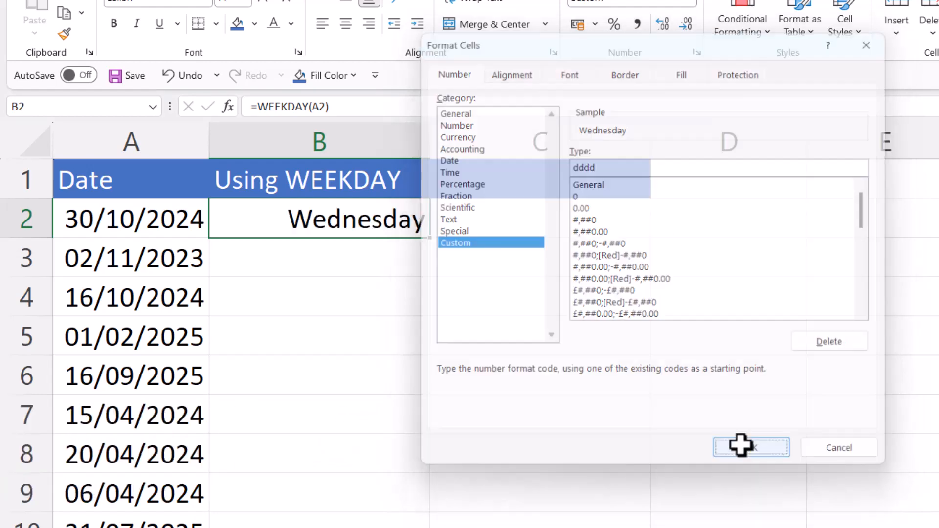
left_click(752, 448)
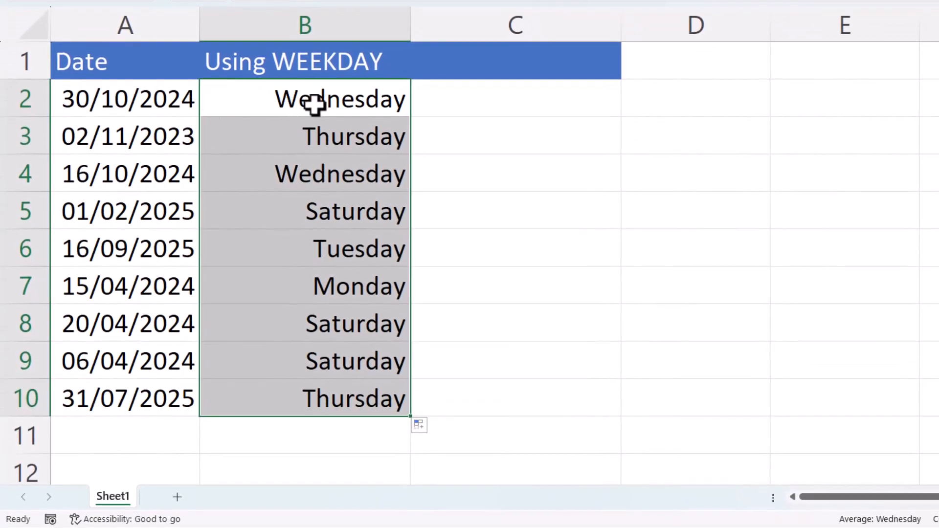
mouse_move(108, 277)
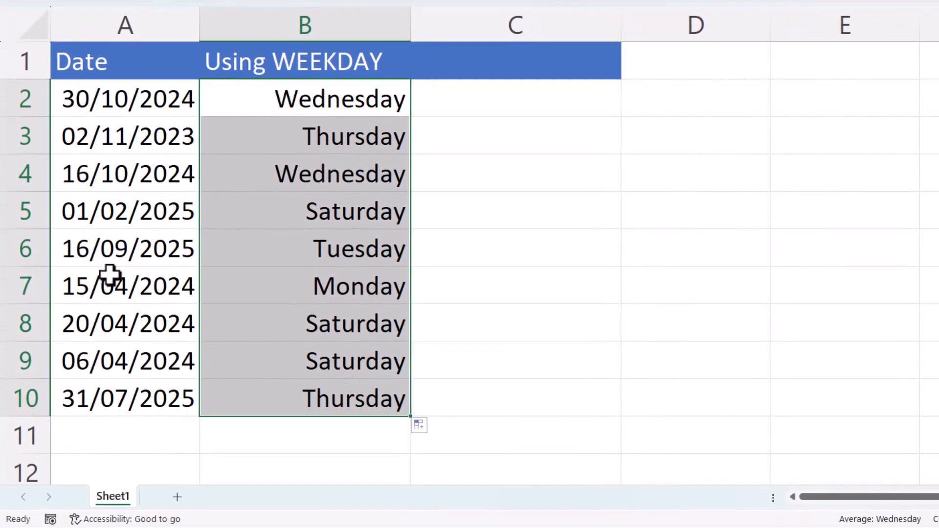
Undo the earlier fill and re-fill the day-name formula from B2 down to B10
key("Ctrl+z")
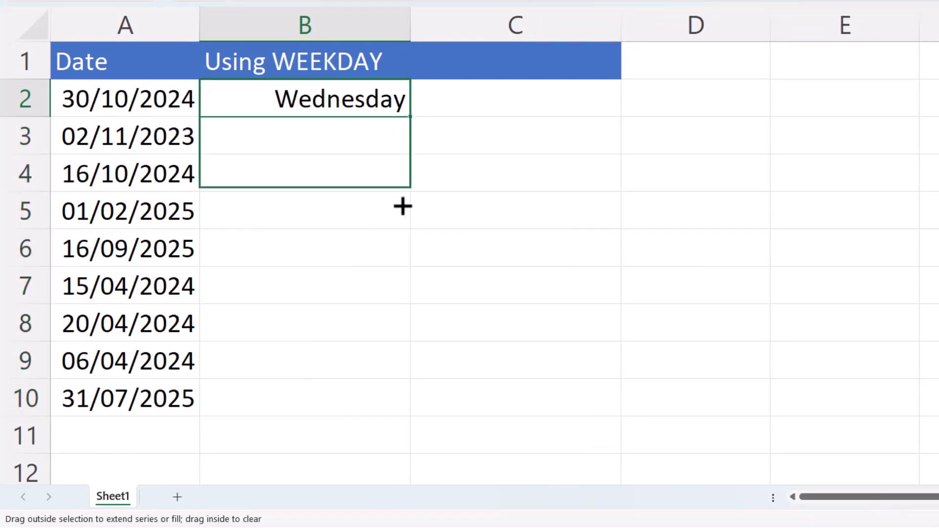
left_click_drag(410, 113, 410, 414)
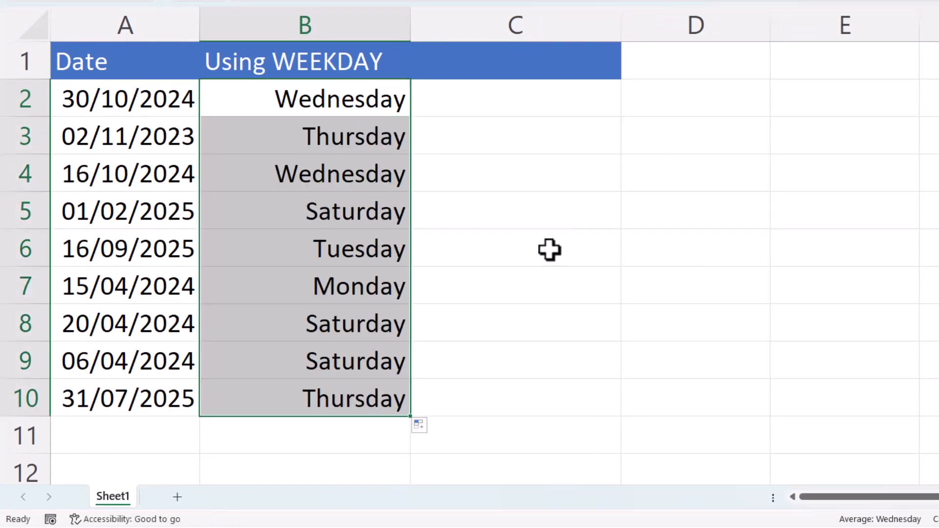
mouse_move(324, 77)
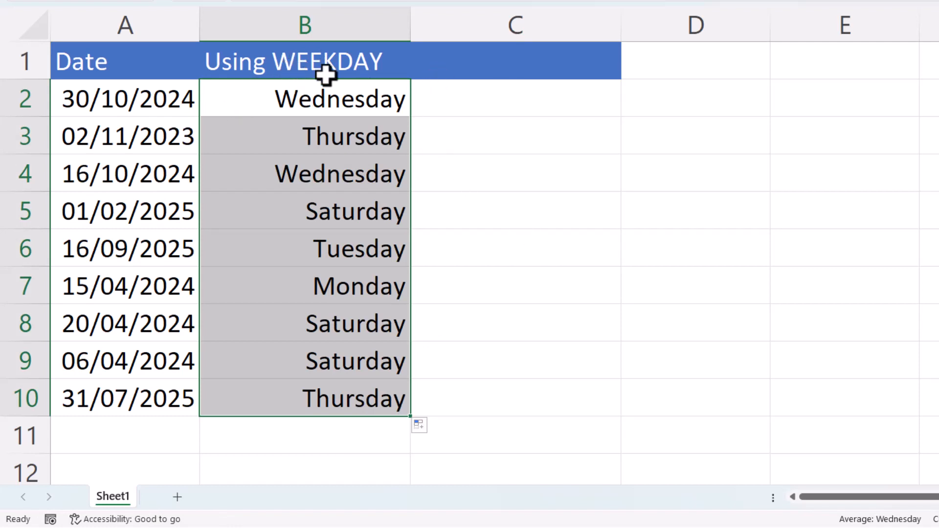
mouse_move(332, 72)
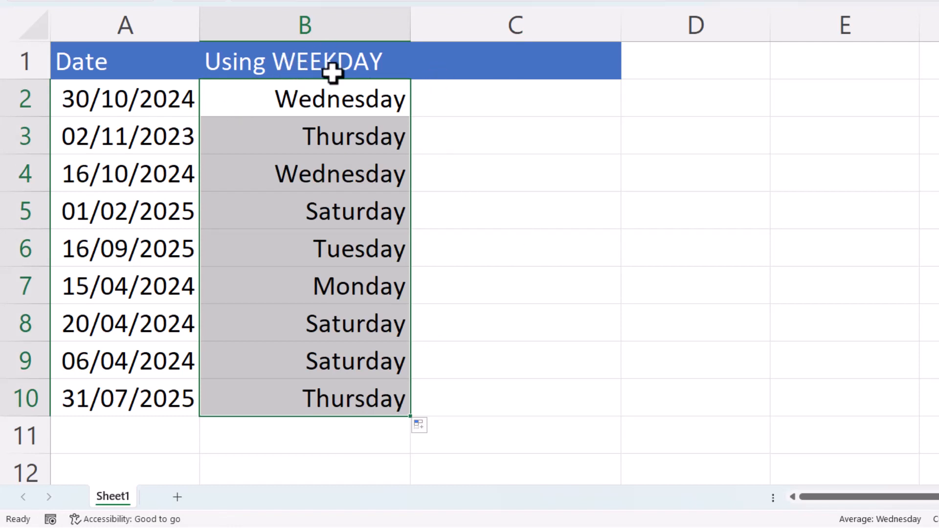
mouse_move(494, 101)
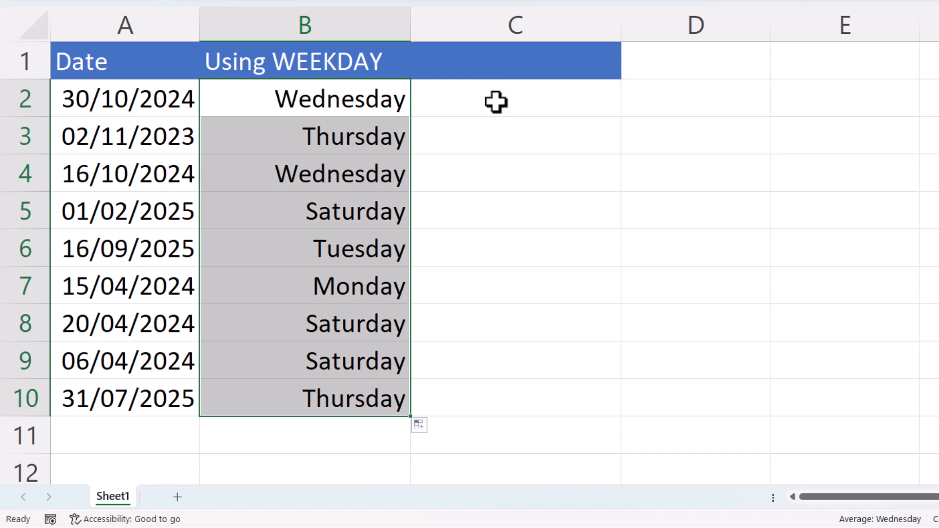
Enter a formula in C2 that references the date in A2
left_click(496, 100)
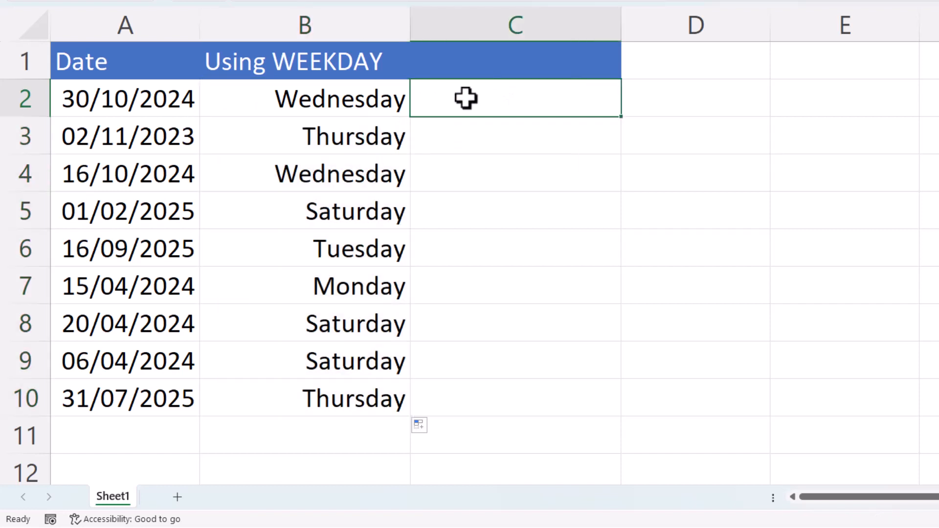
mouse_move(530, 96)
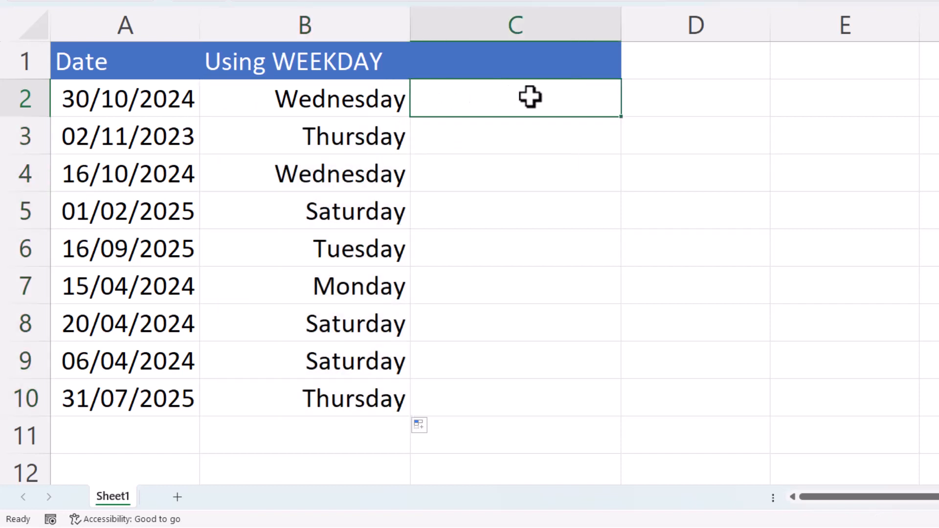
type("=")
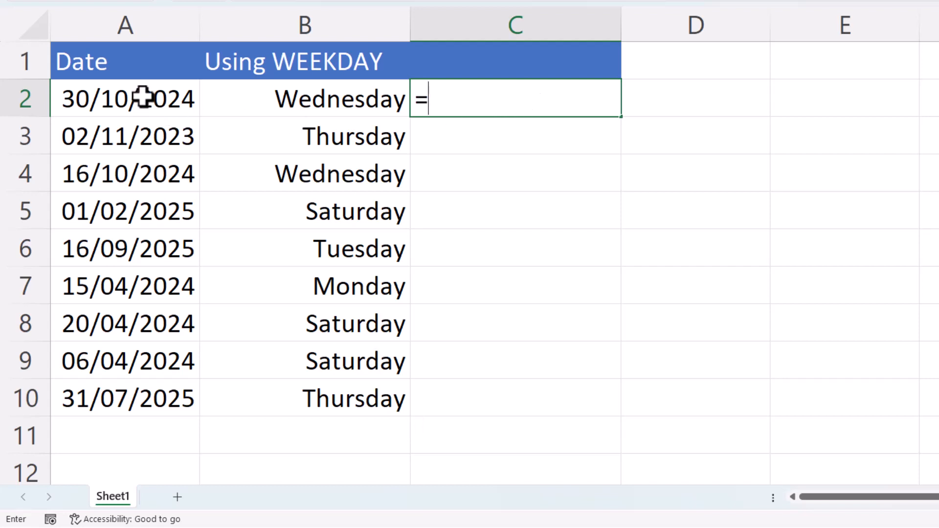
key("Enter")
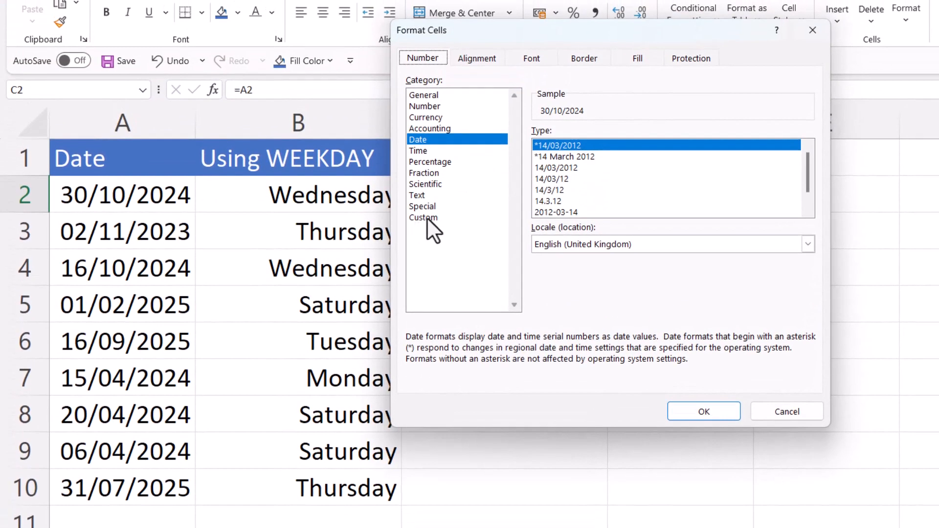
Apply the custom dddd format to column C's dates
left_click(424, 217)
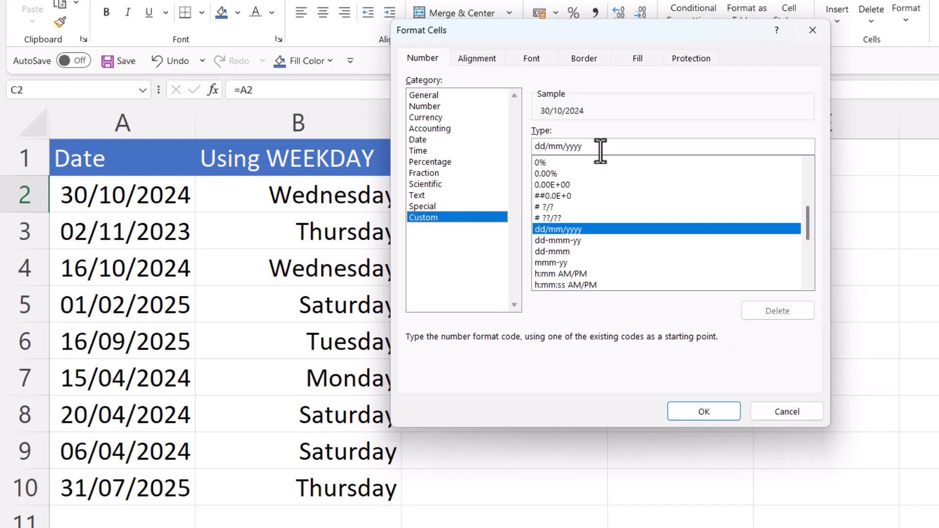
type("dddd")
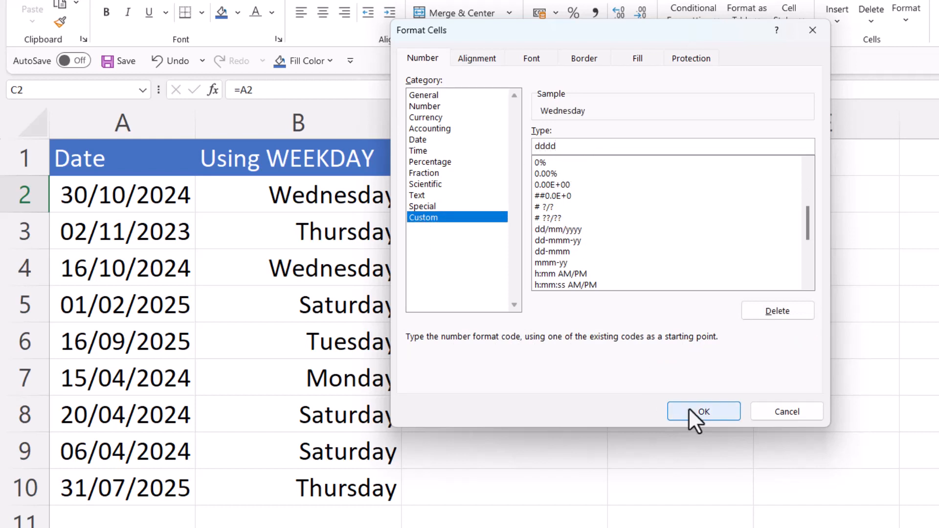
left_click(704, 412)
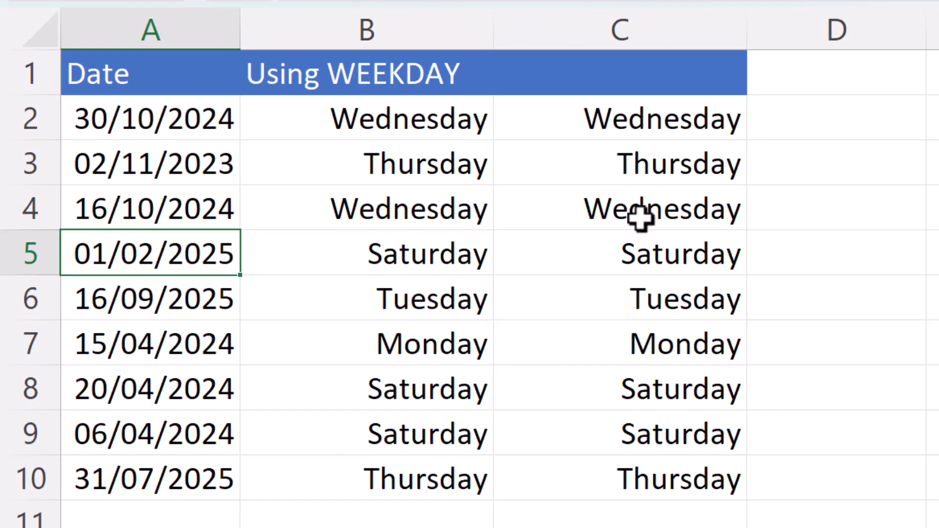
mouse_move(254, 37)
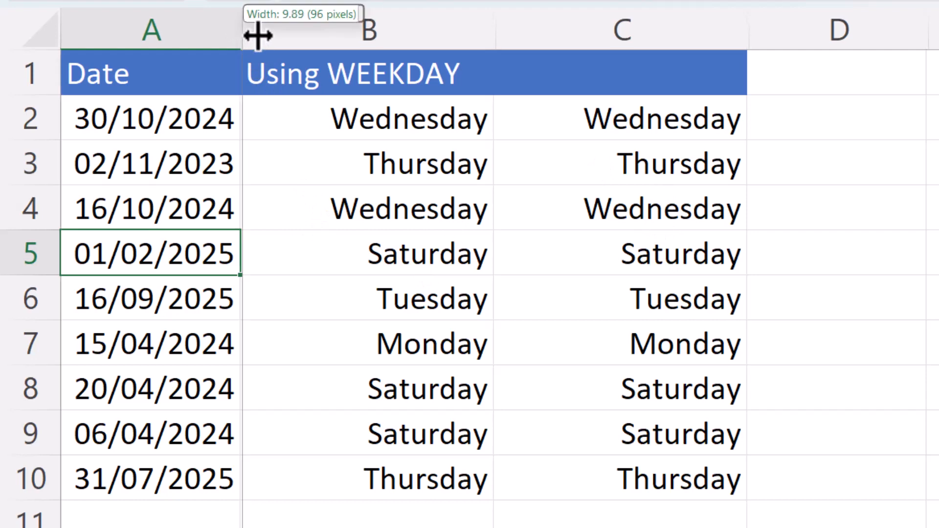
Drag column A's right border wider so all dates display fully
left_click_drag(254, 30, 321, 30)
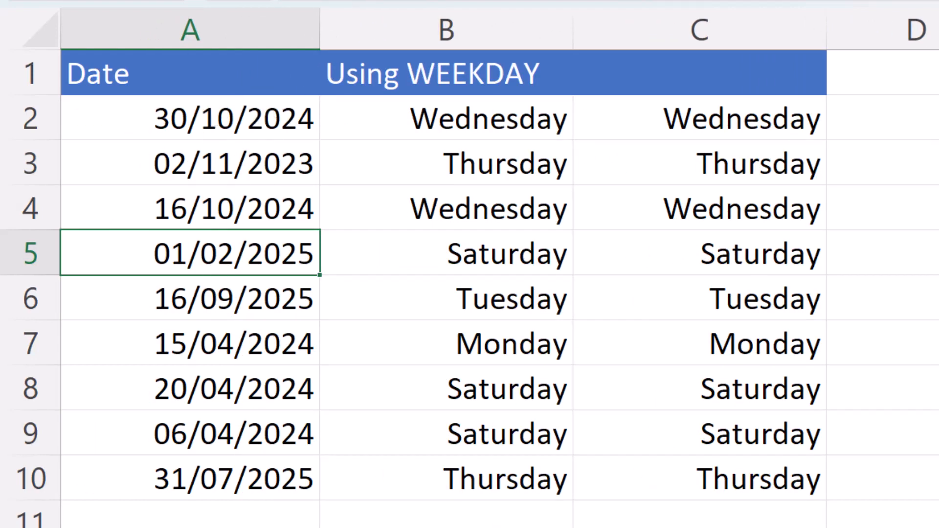
mouse_move(270, 156)
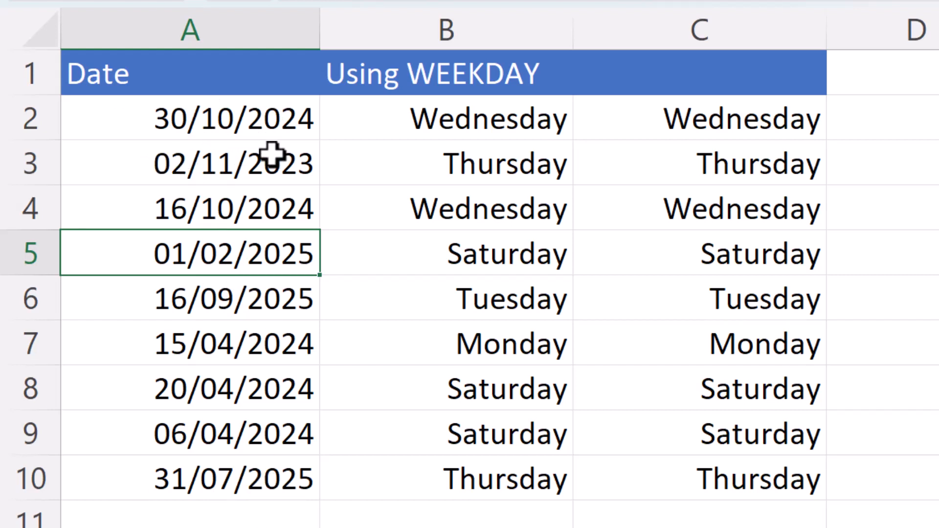
mouse_move(256, 118)
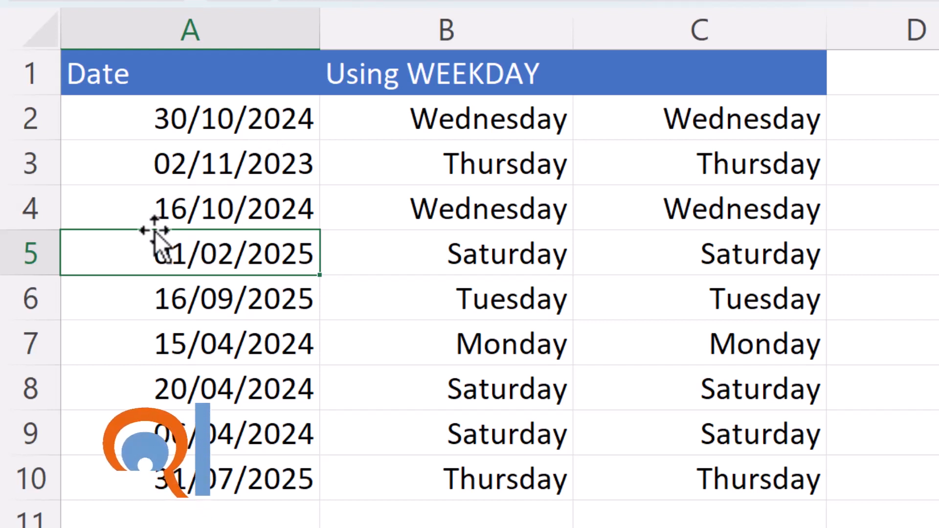
Enter the invalid date 31/11/2024 in A5
type("31/11")
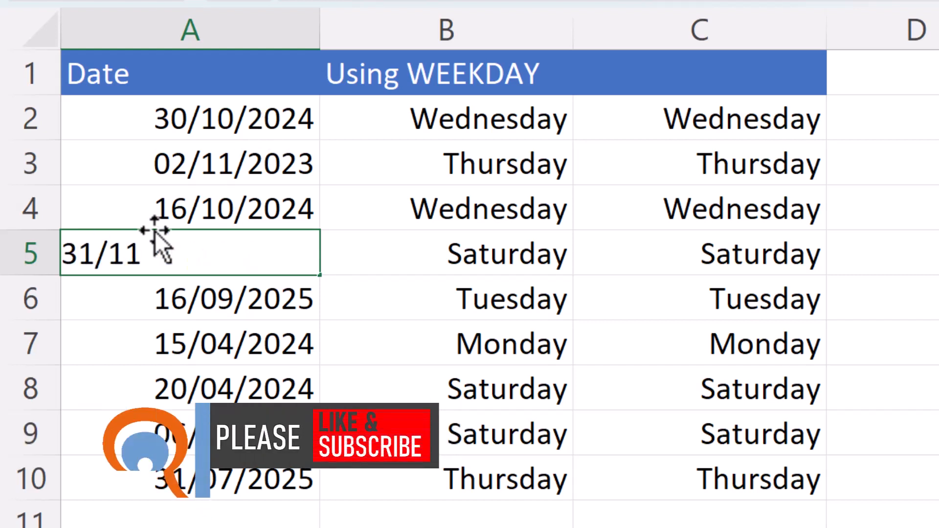
type("/2024")
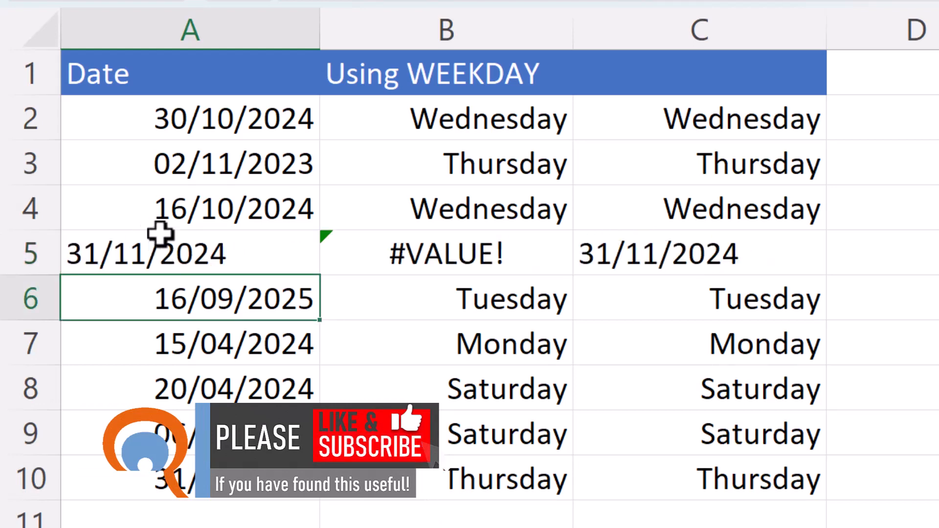
mouse_move(443, 268)
type(".")
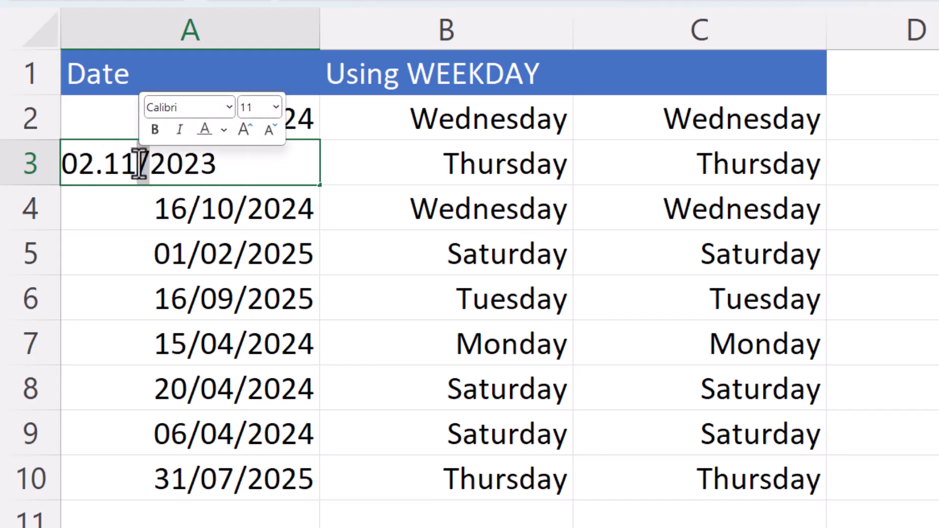
Confirm the dotted date 02.11.2023 in A3, producing #VALUE! in B3
key("Enter")
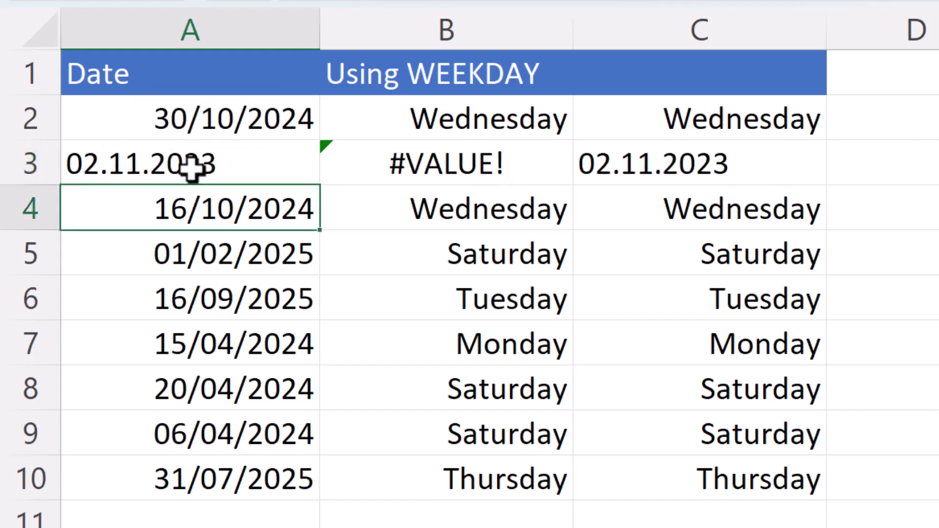
mouse_move(253, 239)
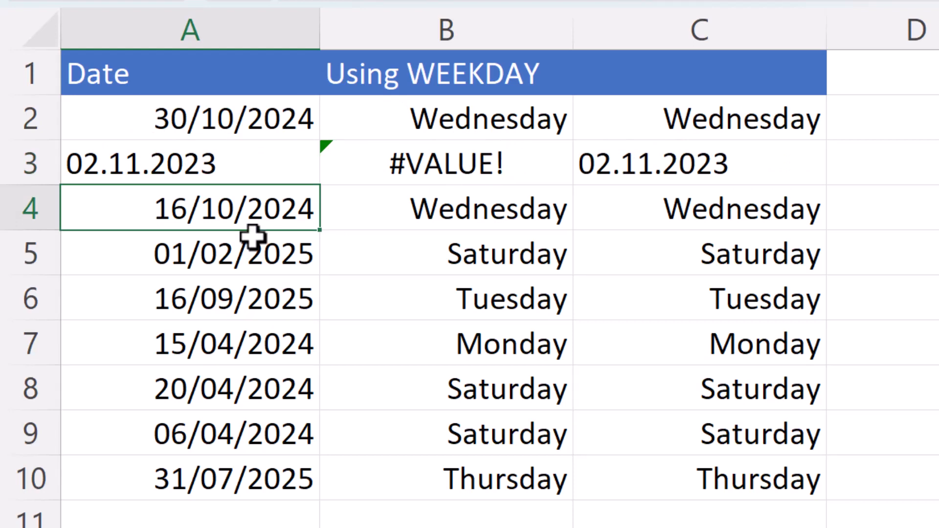
mouse_move(156, 163)
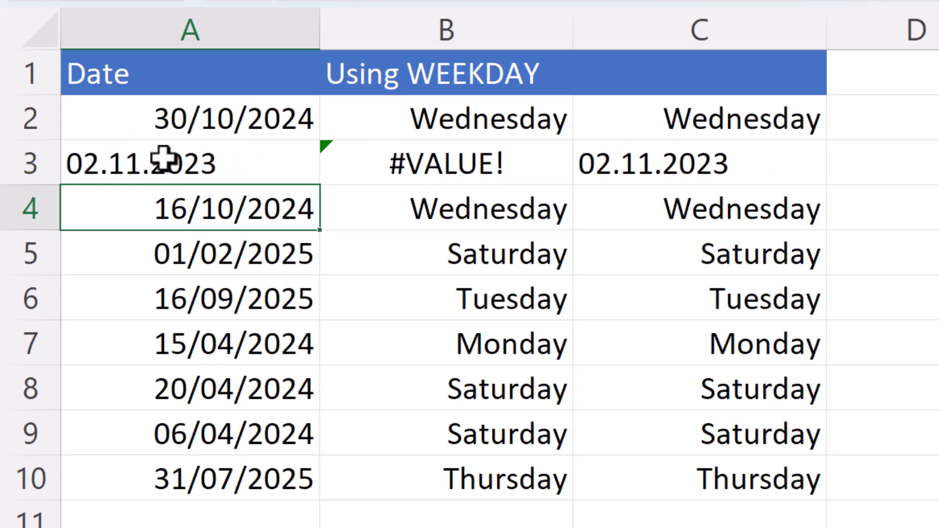
mouse_move(350, 174)
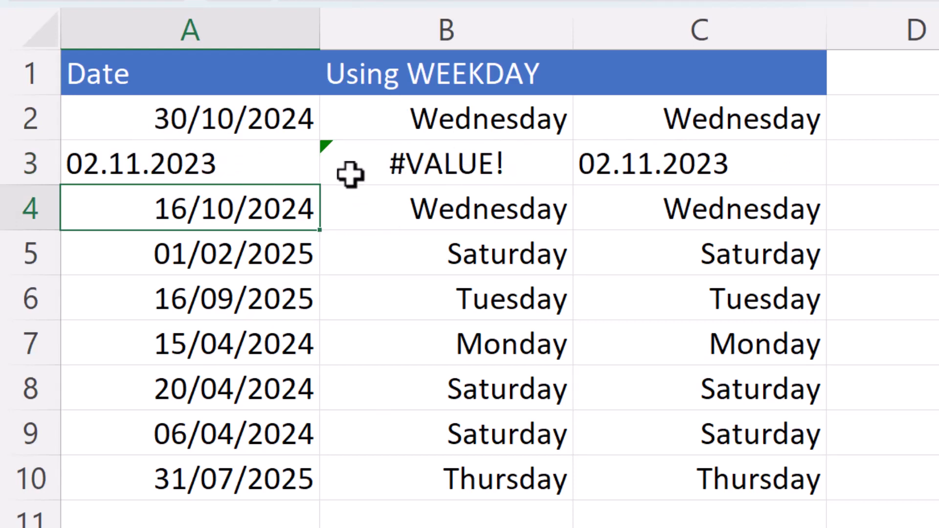
mouse_move(217, 160)
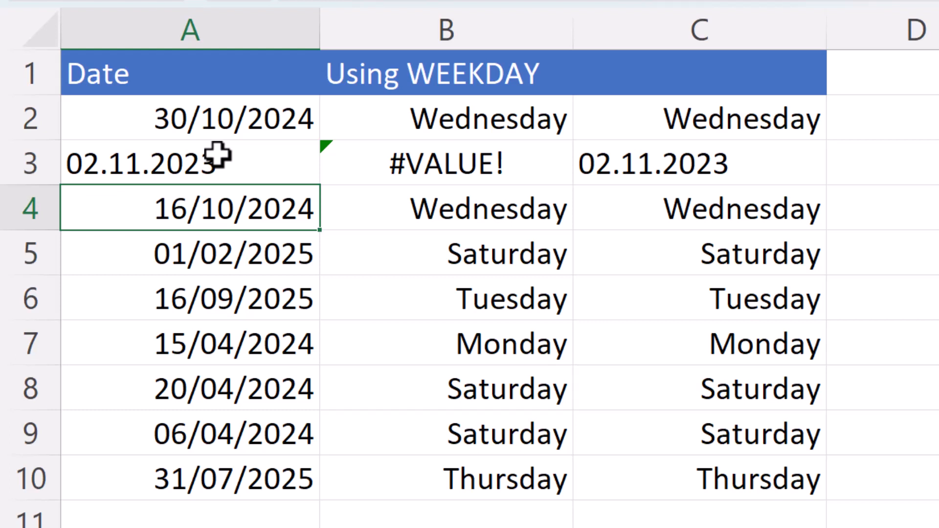
mouse_move(215, 159)
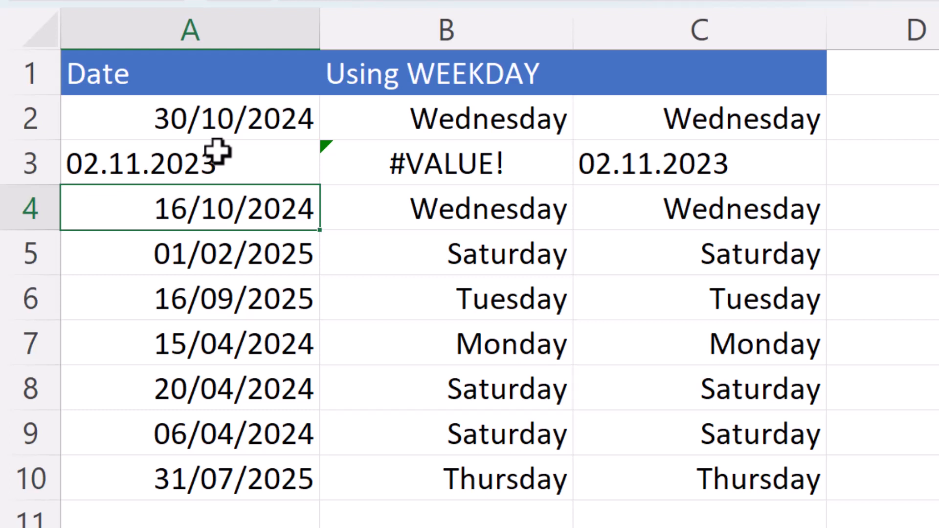